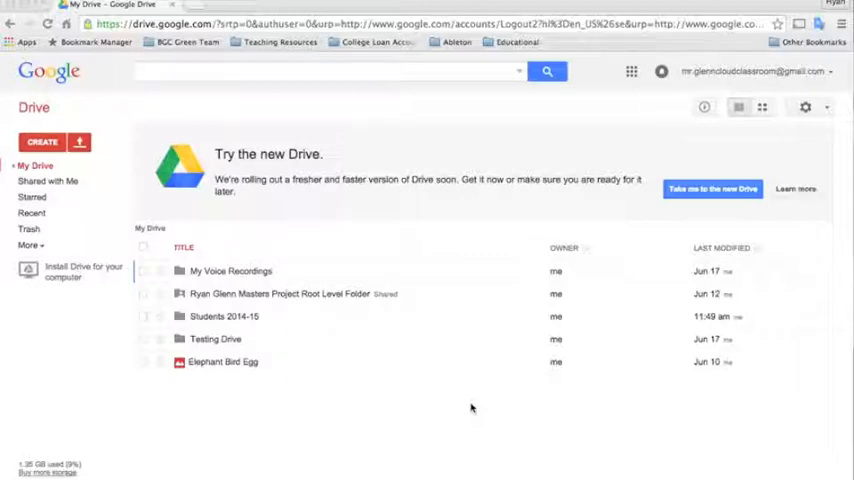
{"action": "mouse_move", "coordinate": [467, 395]}
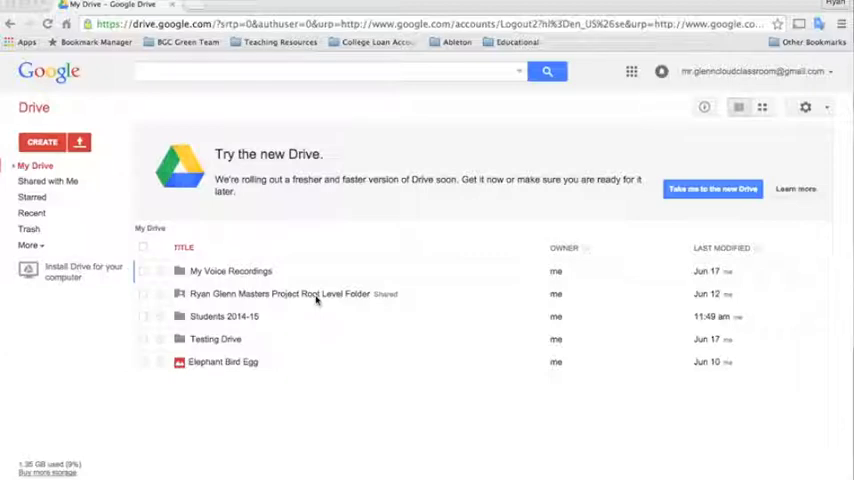
Open the Masters Project Root Level Folder from My Drive.
{"action": "double_click", "coordinate": [280, 294]}
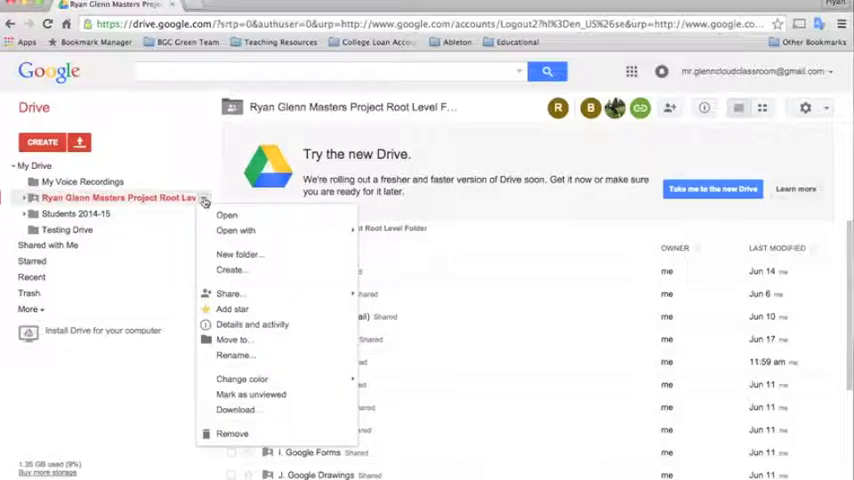
{"action": "mouse_move", "coordinate": [229, 293]}
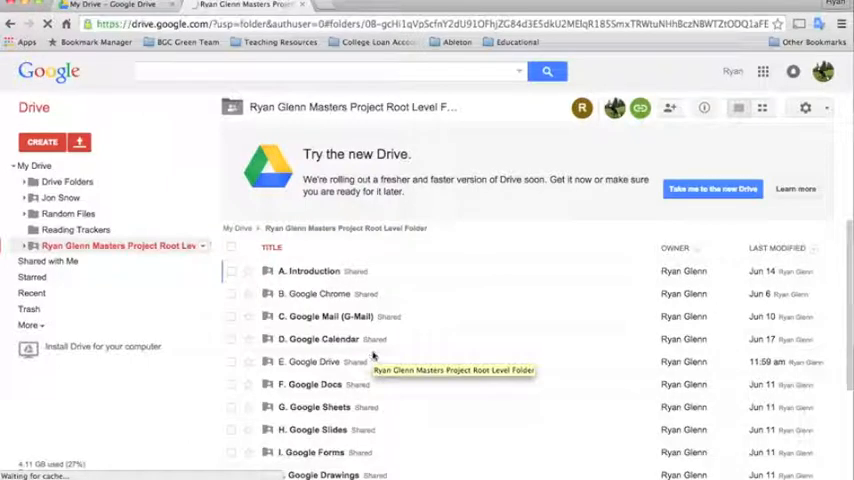
{"action": "left_click", "coordinate": [308, 361]}
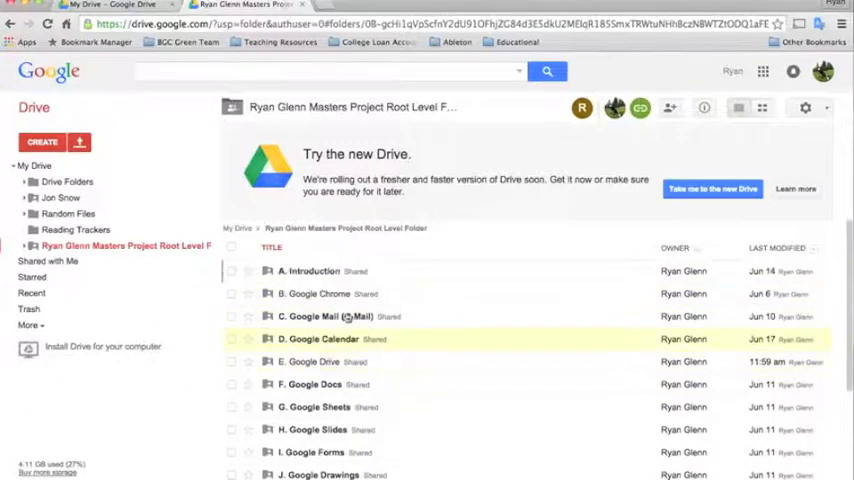
{"action": "left_click", "coordinate": [310, 271]}
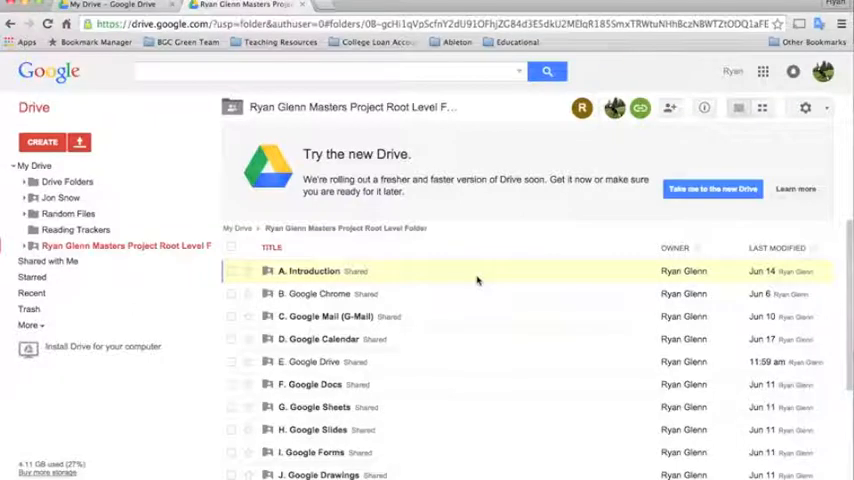
{"action": "scroll", "scroll_direction": "down", "scroll_amount": 3}
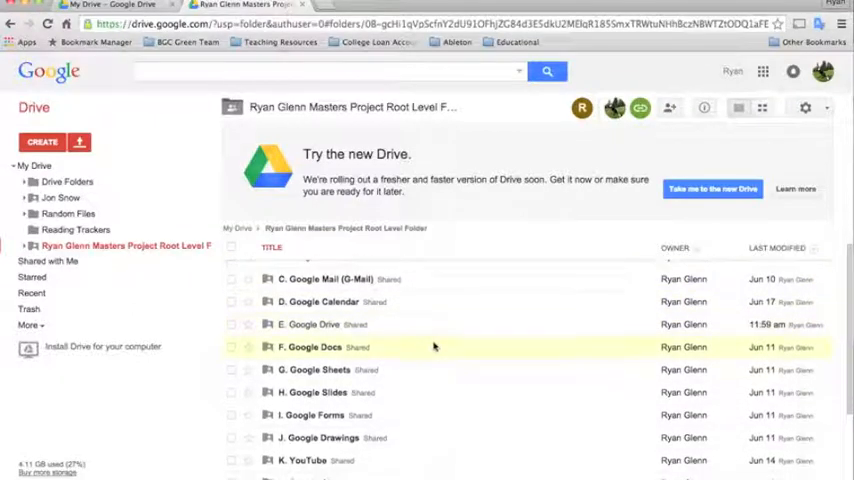
{"action": "scroll", "scroll_direction": "down", "scroll_amount": 3}
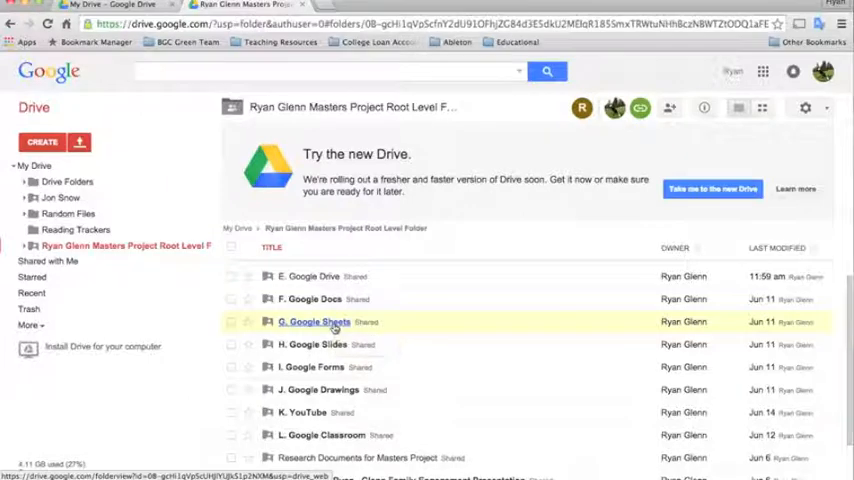
Go through G. Google Sheets and Resources into 2. Google Sheets for Student Self Tracking.
{"action": "double_click", "coordinate": [314, 321]}
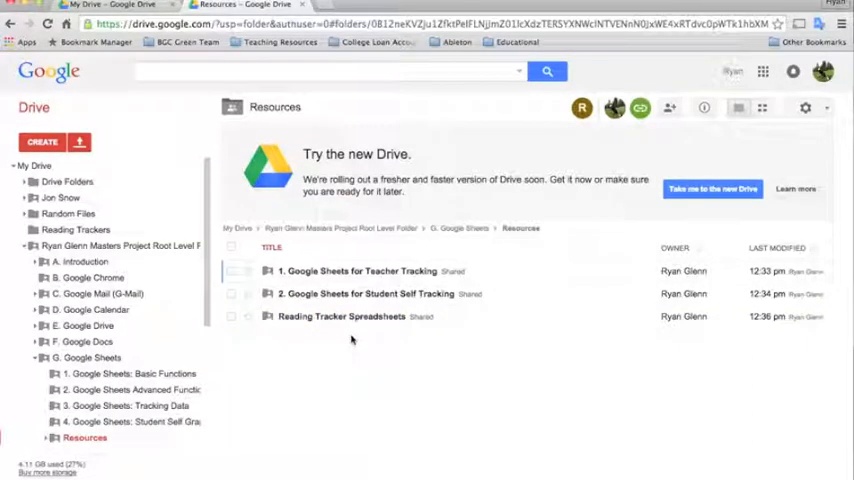
{"action": "left_click", "coordinate": [341, 316]}
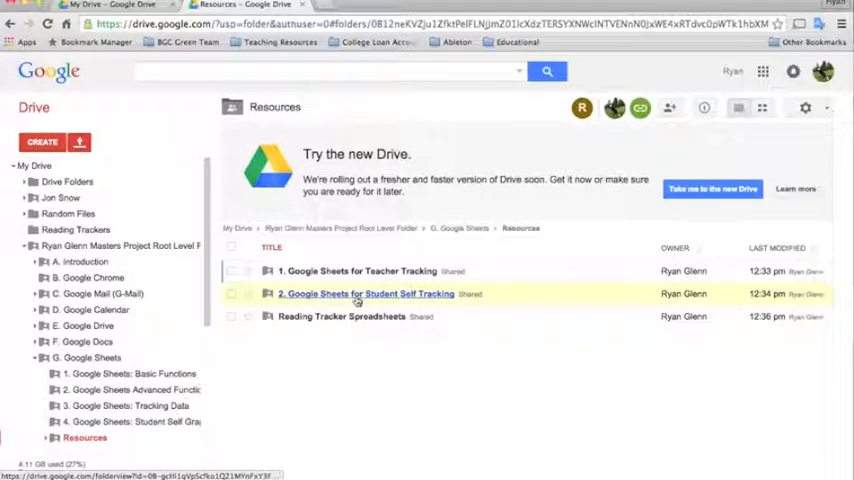
{"action": "double_click", "coordinate": [366, 293]}
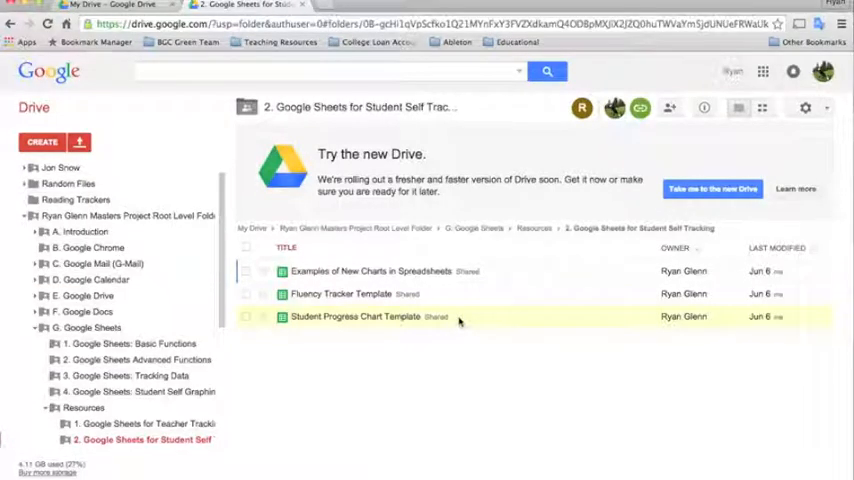
Copy the Student Progress Chart Template into My Drive.
{"action": "right_click", "coordinate": [355, 317]}
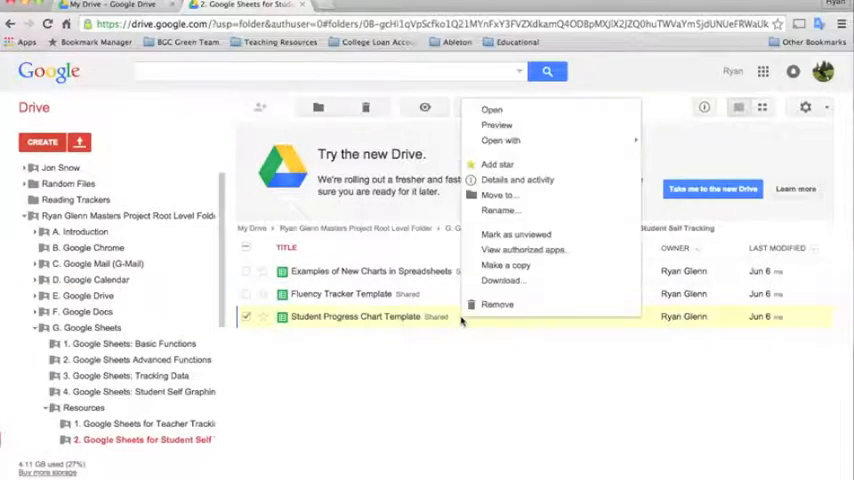
{"action": "left_click", "coordinate": [505, 265]}
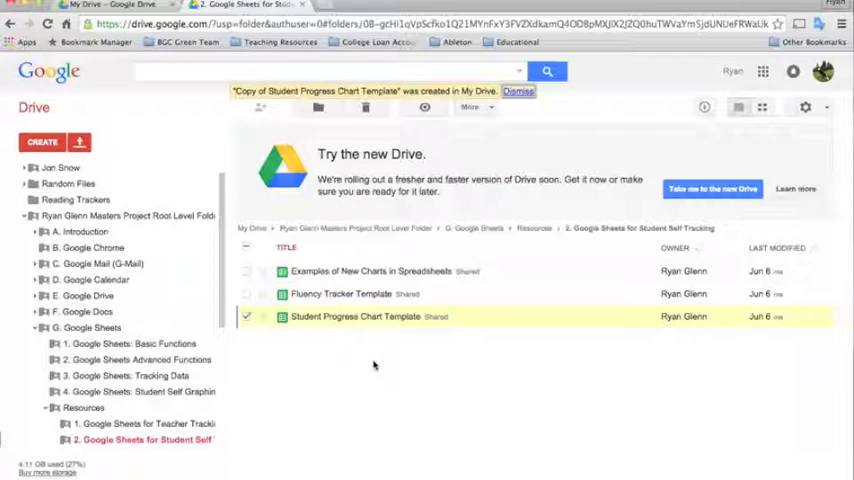
{"action": "mouse_move", "coordinate": [424, 107]}
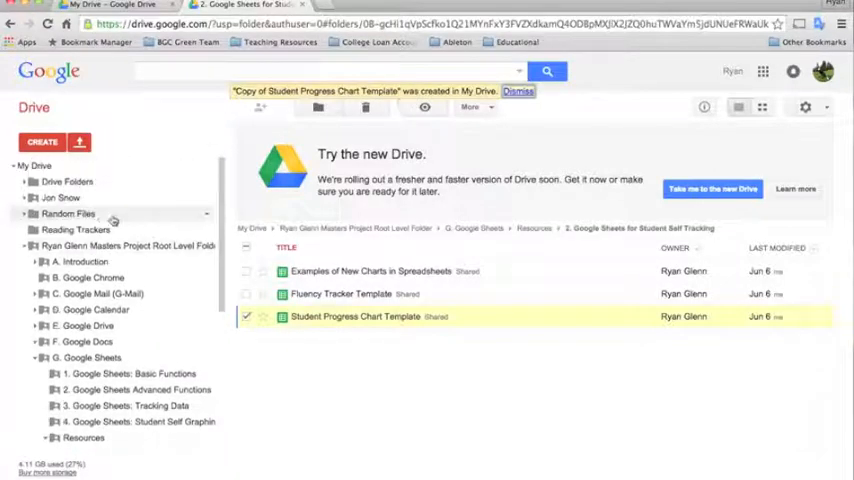
Return to My Drive and select the Copy of Student Progress Chart Template.
{"action": "left_click", "coordinate": [35, 165]}
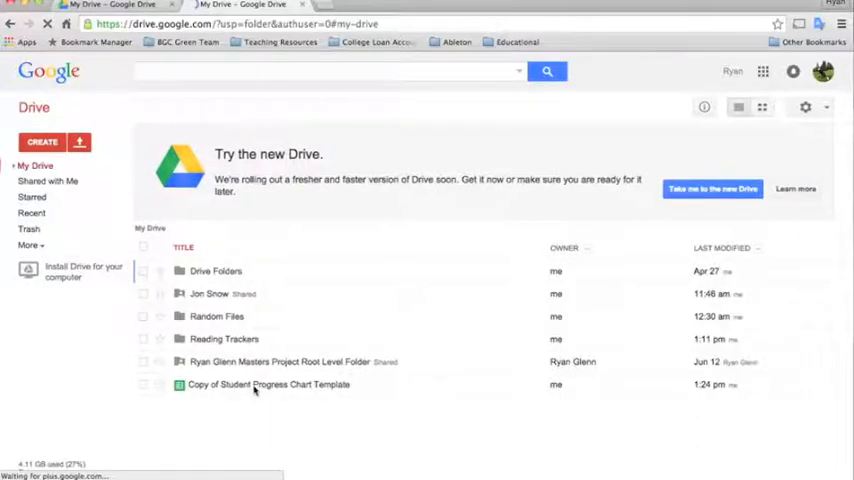
{"action": "left_click", "coordinate": [268, 384]}
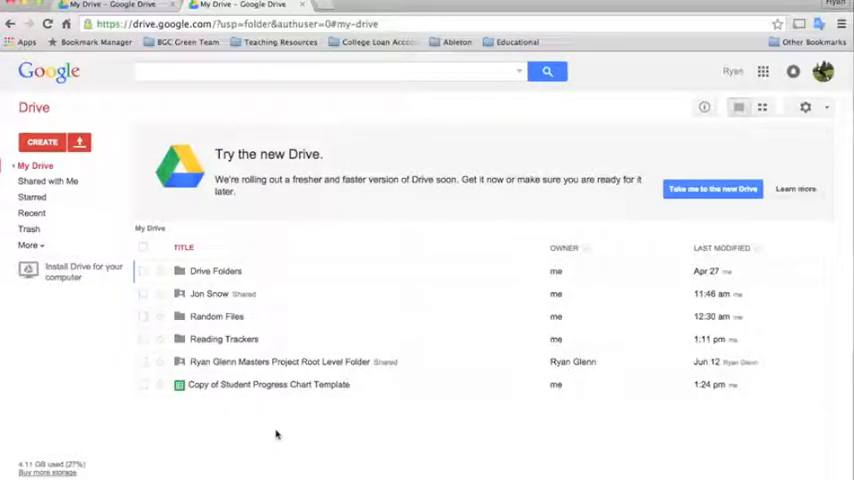
Move the template copy into the Reading Trackers folder.
{"action": "left_click", "coordinate": [268, 384]}
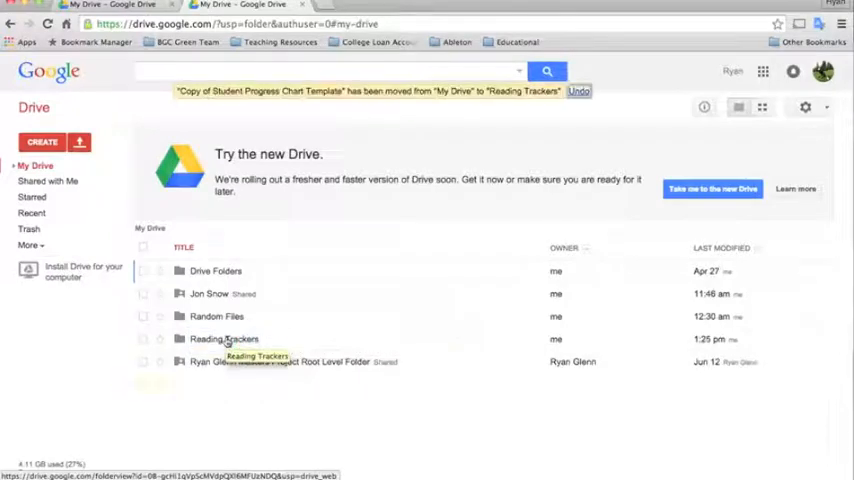
{"action": "left_click", "coordinate": [224, 339]}
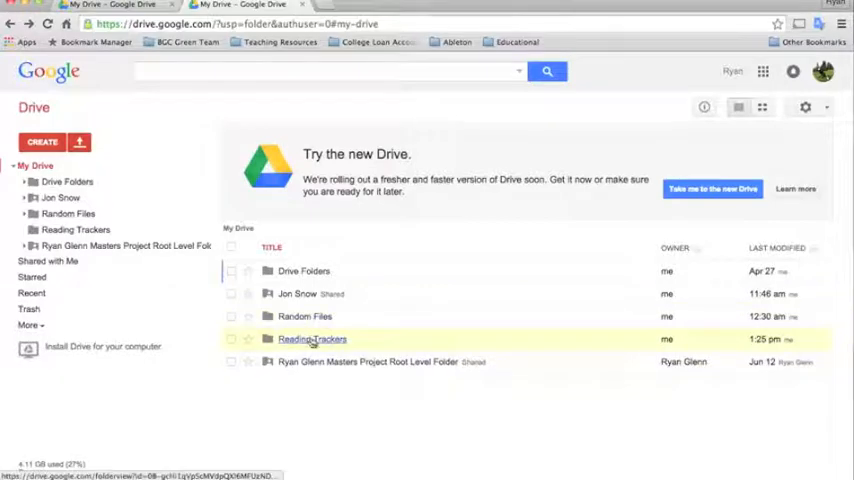
{"action": "right_click", "coordinate": [312, 338]}
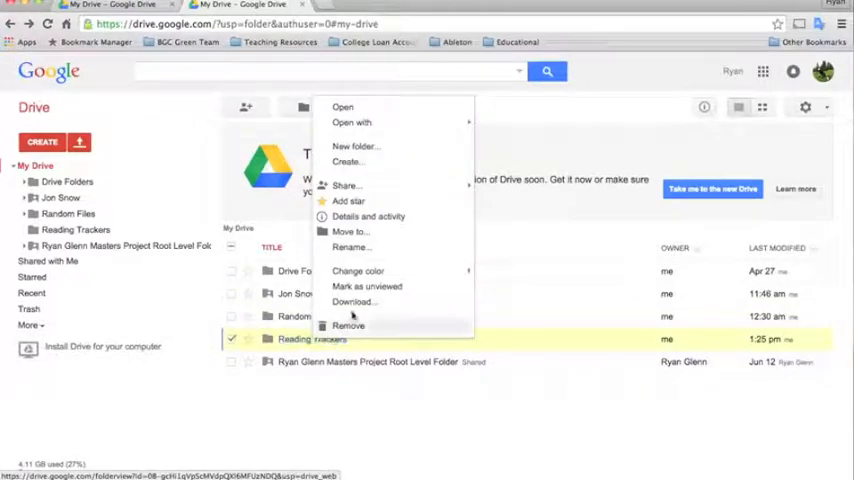
{"action": "mouse_move", "coordinate": [345, 185]}
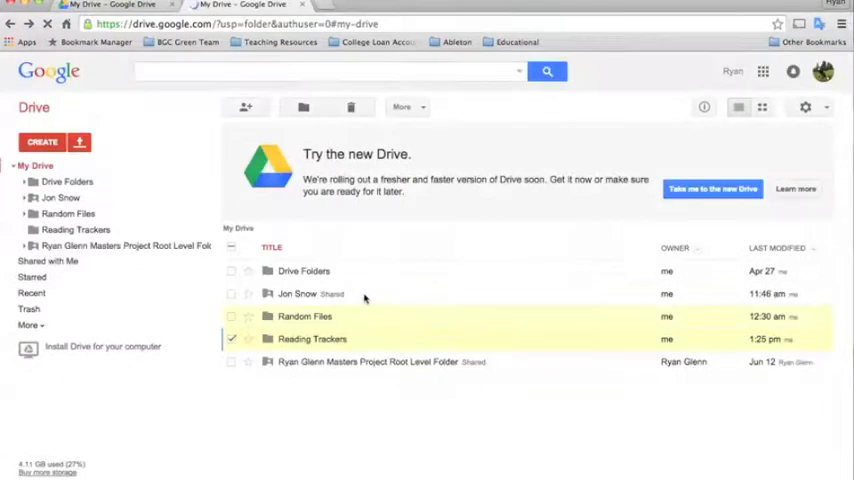
{"action": "left_click", "coordinate": [245, 107]}
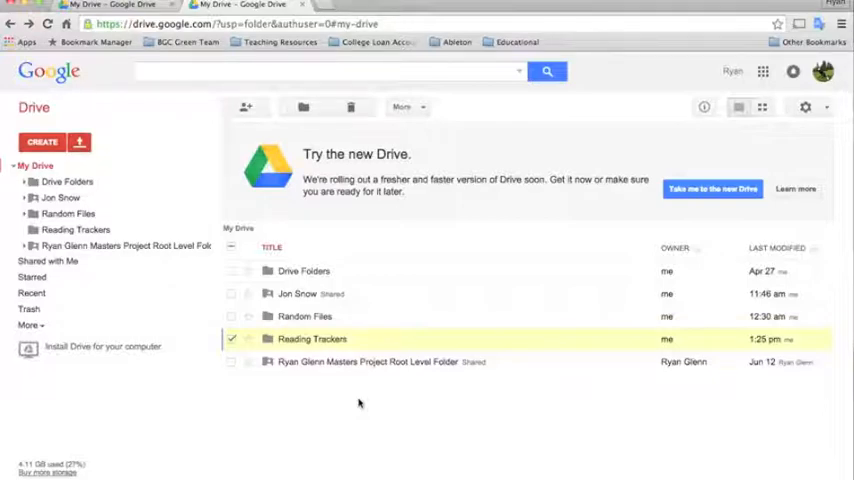
{"action": "mouse_move", "coordinate": [350, 400]}
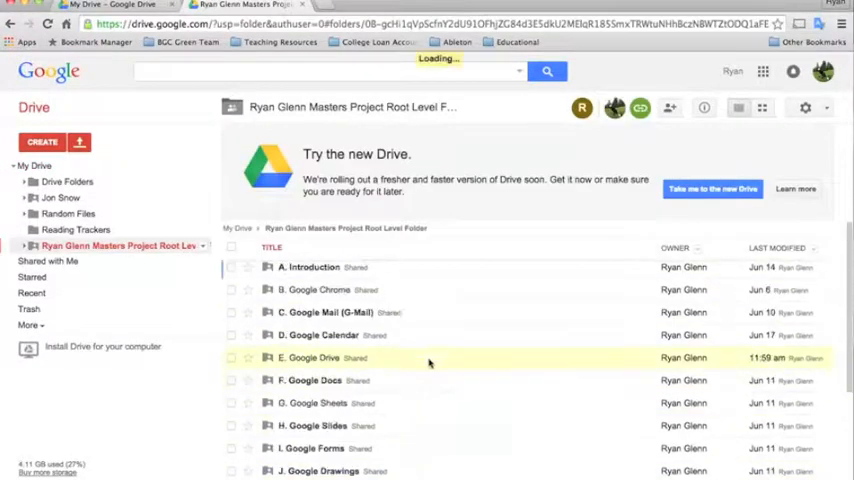
Navigate E. Google Drive to the Sample File Hierarchy for School/District folder.
{"action": "left_click", "coordinate": [315, 357]}
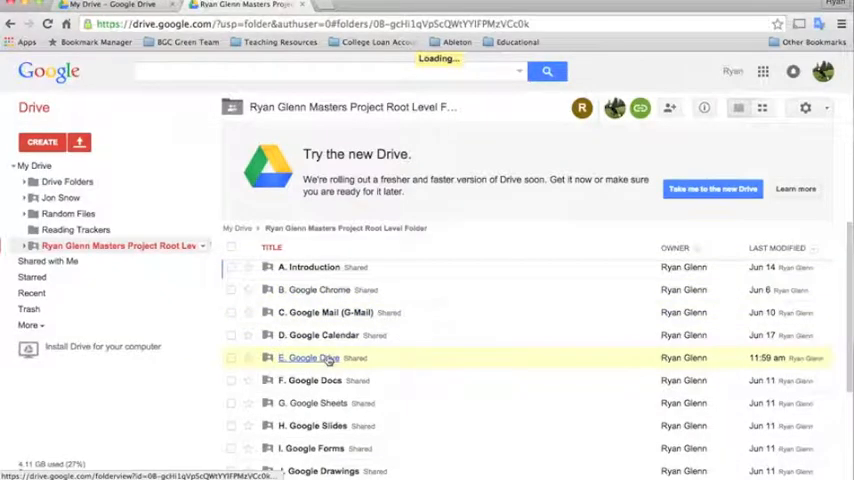
{"action": "double_click", "coordinate": [308, 357]}
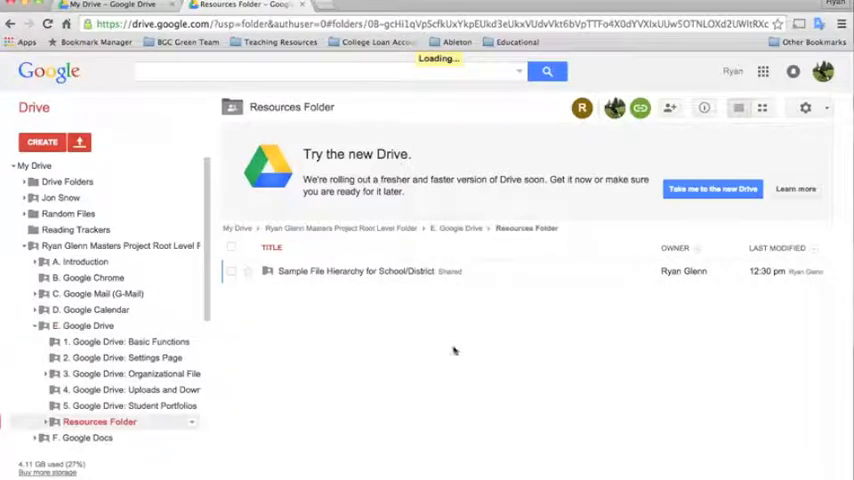
{"action": "left_click", "coordinate": [355, 271]}
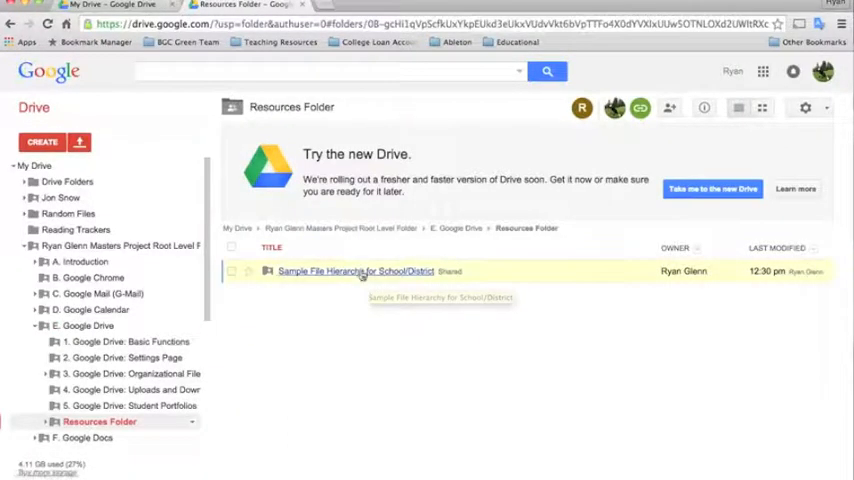
{"action": "double_click", "coordinate": [355, 271]}
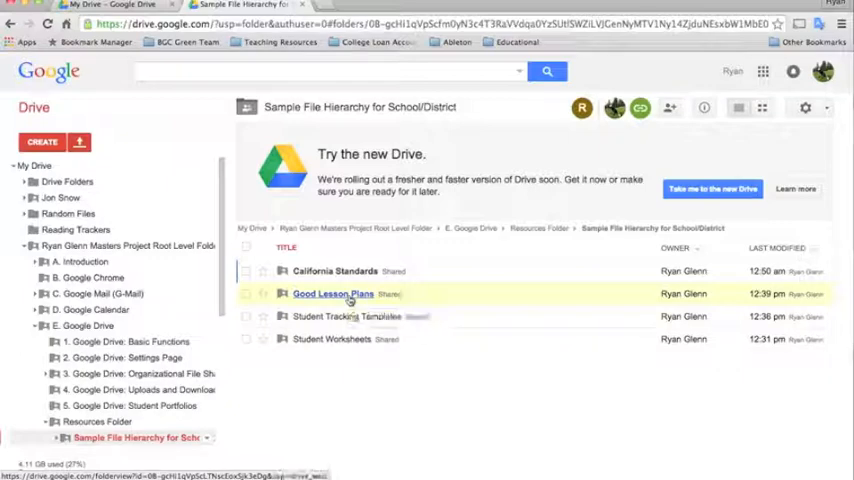
Open Good Lesson Plans > 3-6th Grade, then view My Drive under the classroom account.
{"action": "double_click", "coordinate": [333, 293]}
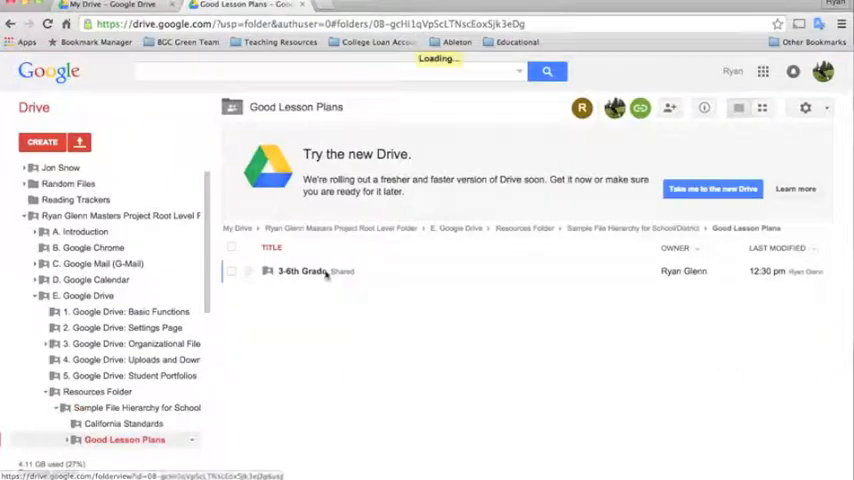
{"action": "double_click", "coordinate": [305, 271]}
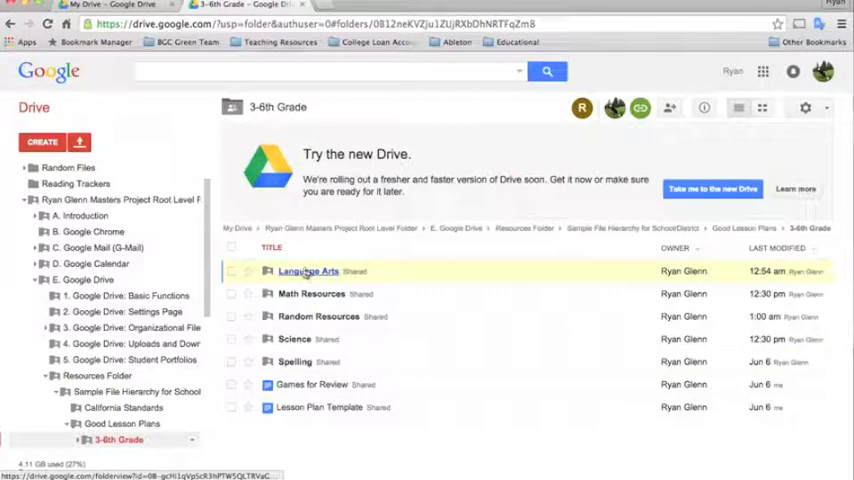
{"action": "mouse_move", "coordinate": [318, 316]}
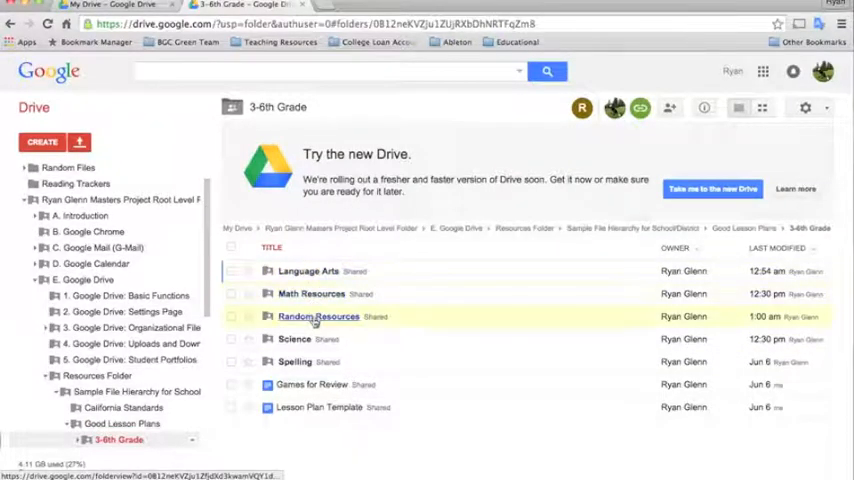
{"action": "left_click", "coordinate": [308, 271]}
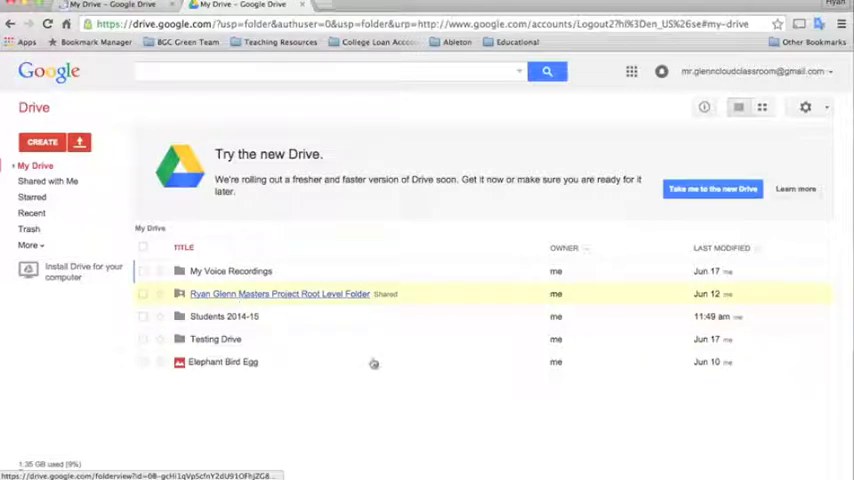
From the shared root folder, reach Good Lesson Plans > 3-6th Grade.
{"action": "double_click", "coordinate": [279, 293]}
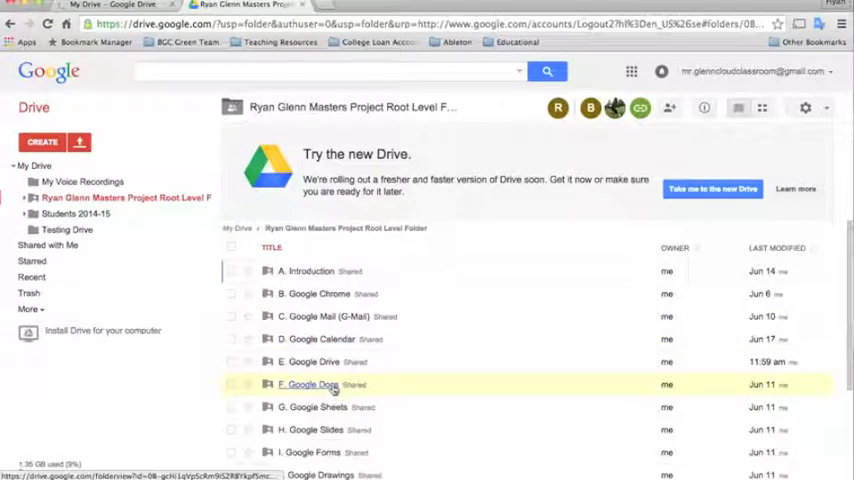
{"action": "mouse_move", "coordinate": [310, 384]}
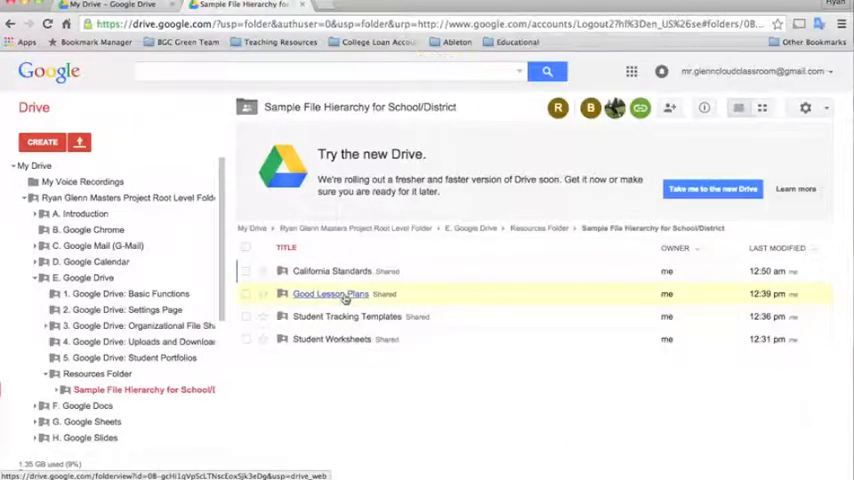
{"action": "double_click", "coordinate": [330, 293]}
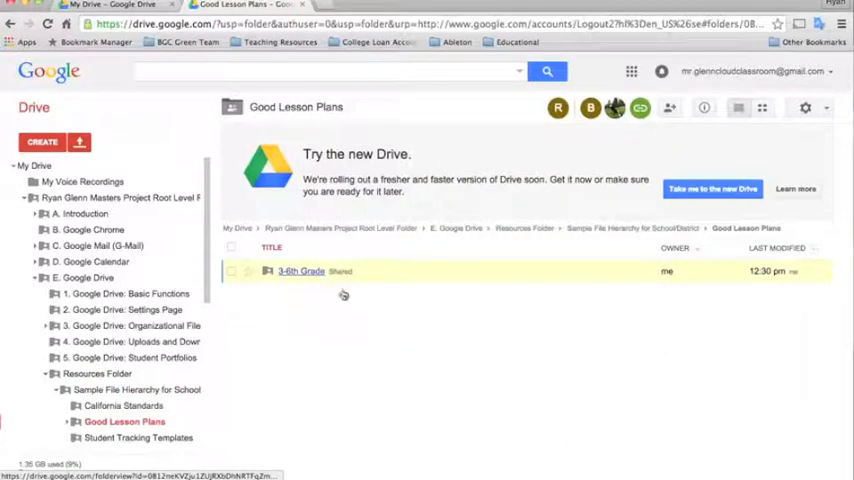
{"action": "double_click", "coordinate": [300, 271]}
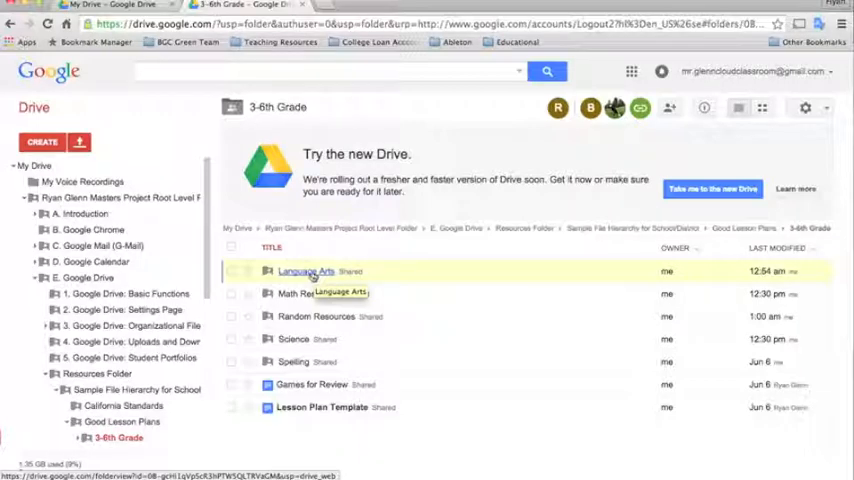
{"action": "mouse_move", "coordinate": [312, 384]}
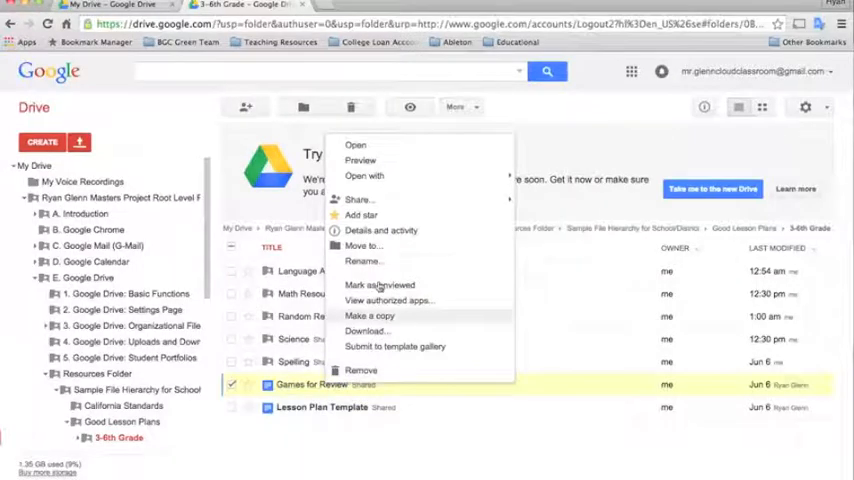
Rename Games for Review to 'Language Arts RL.5.1.2'.
{"action": "left_click", "coordinate": [363, 261]}
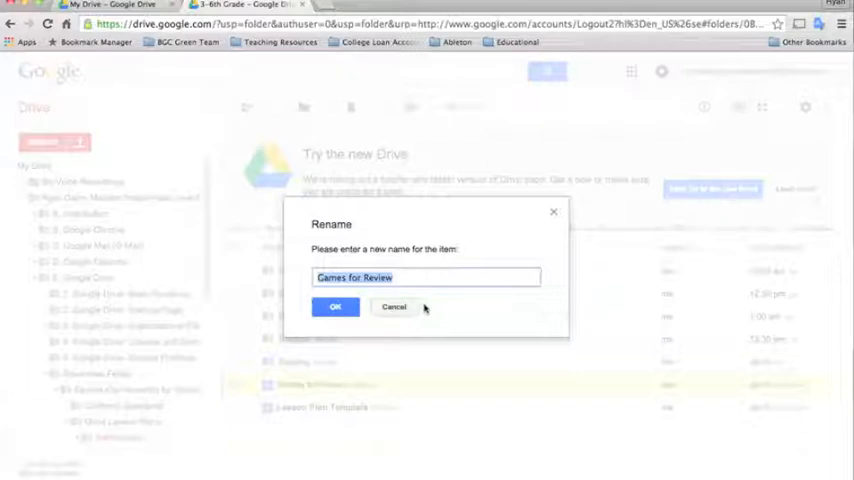
{"action": "type", "text": "Language Arts RL.5.1.2"}
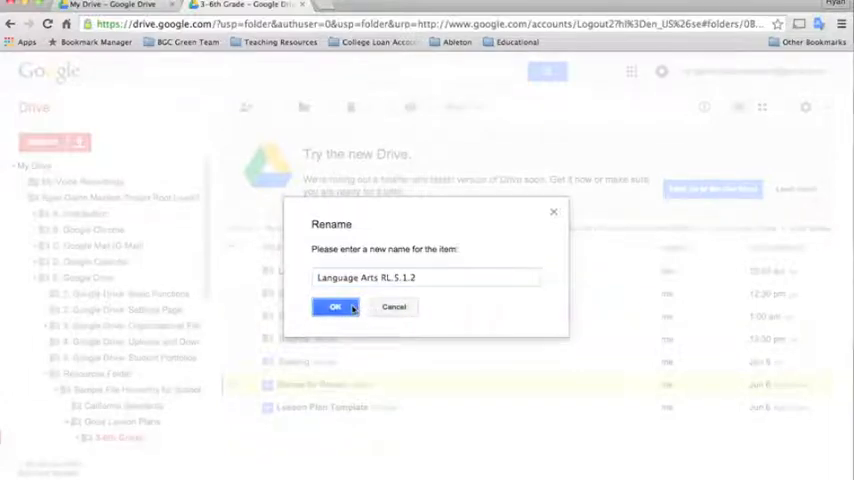
{"action": "left_click", "coordinate": [335, 306]}
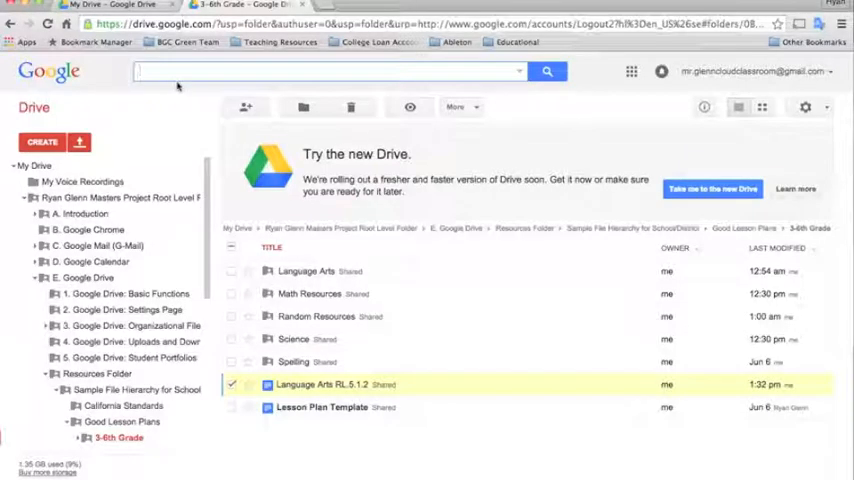
Search Drive for '5.1.2' to locate the renamed document.
{"action": "type", "text": "5.1.2"}
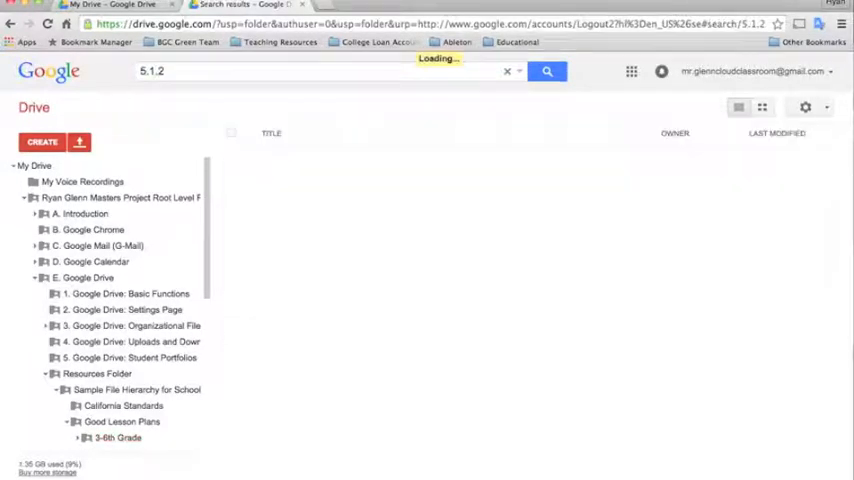
{"action": "left_click", "coordinate": [547, 71]}
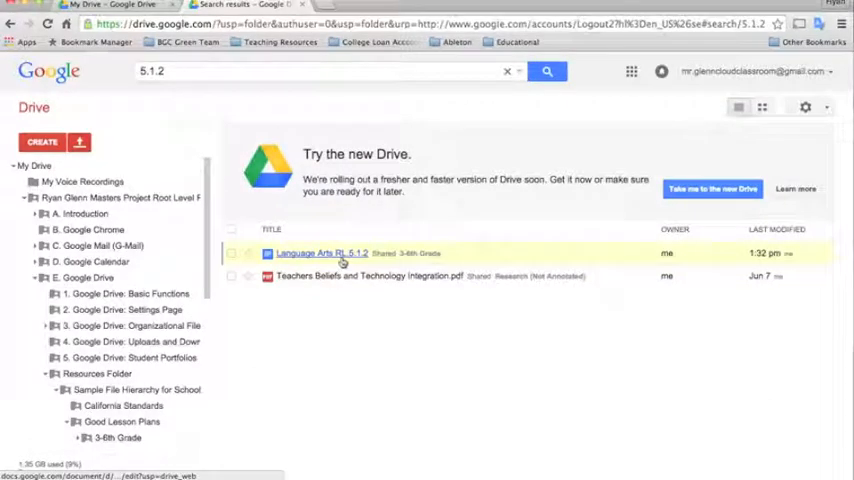
{"action": "mouse_move", "coordinate": [345, 257]}
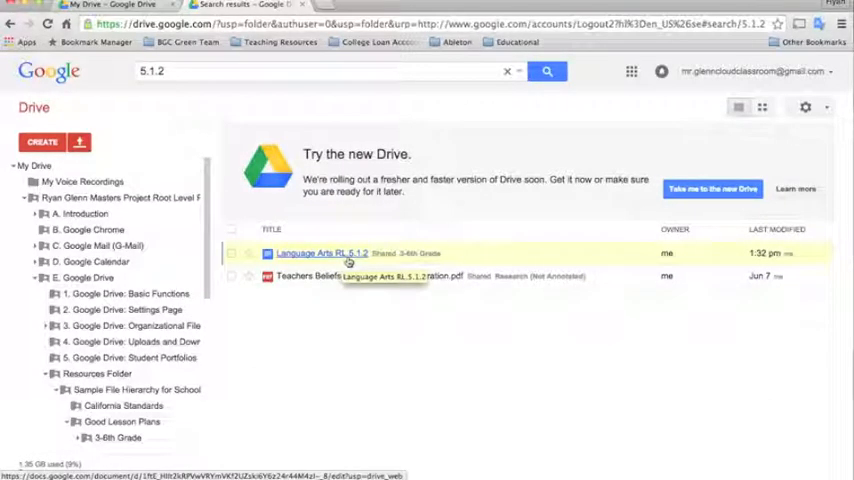